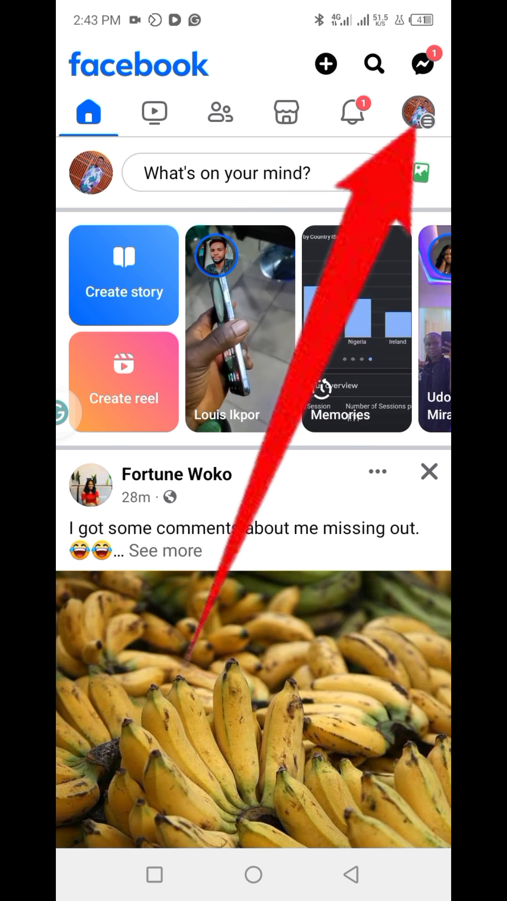
- Reach Settings & privacy through the main menu's Settings entry
click(418, 113)
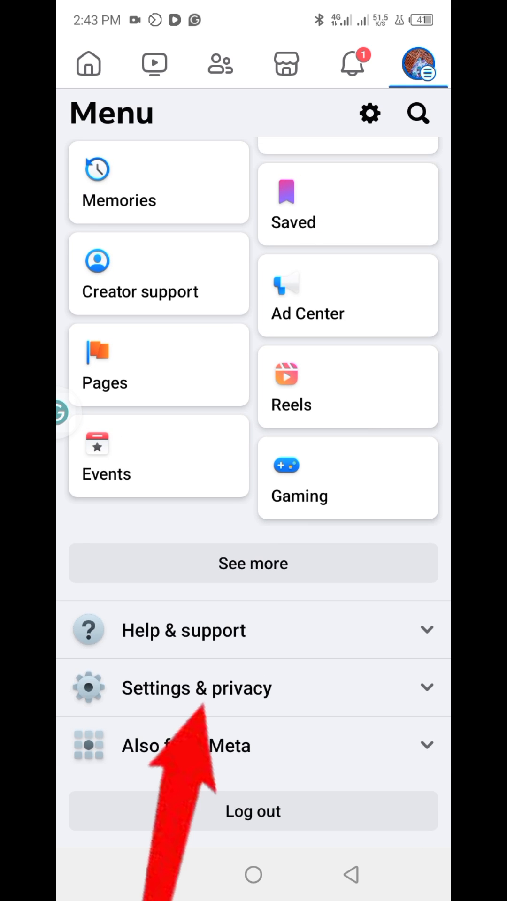
click(196, 687)
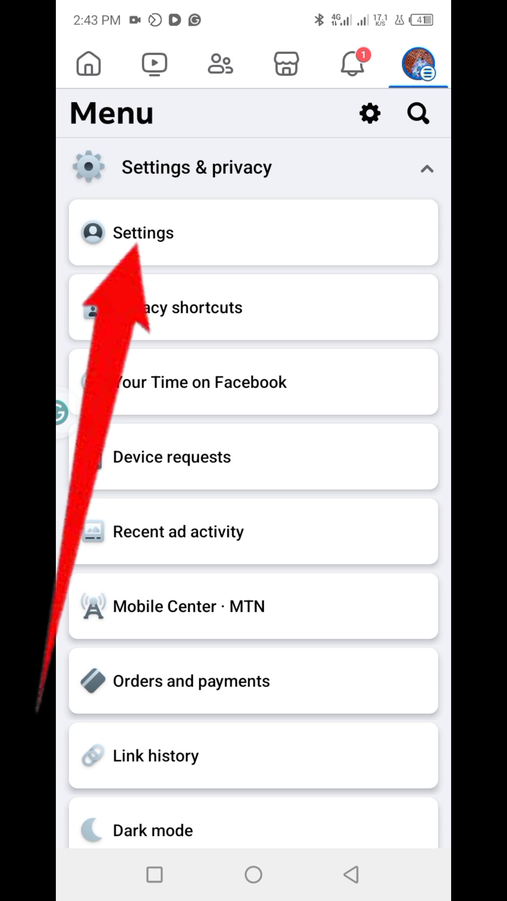
click(143, 233)
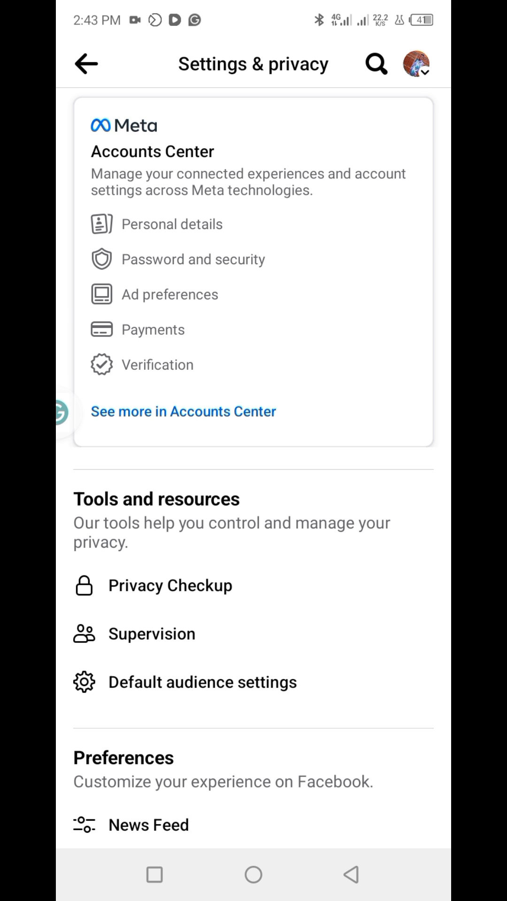
- Go through Password and security to Change password and pick the Facebook account
click(183, 411)
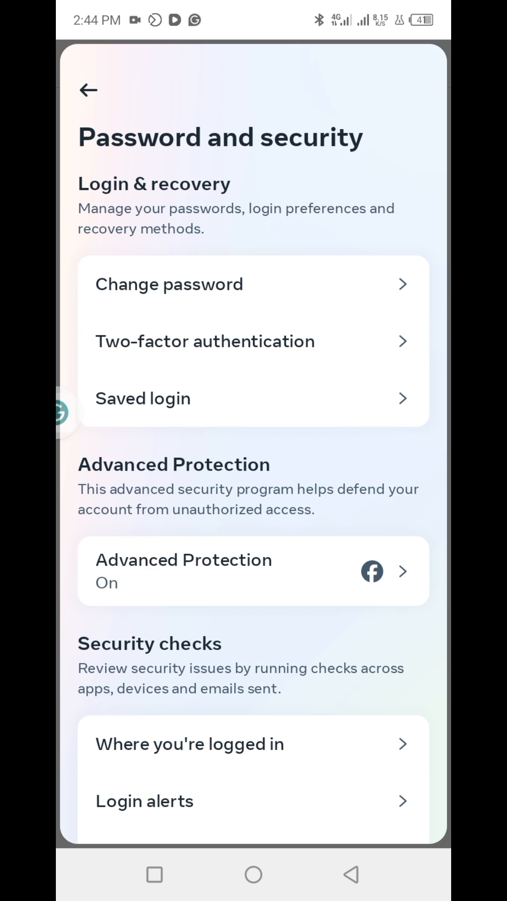
click(169, 284)
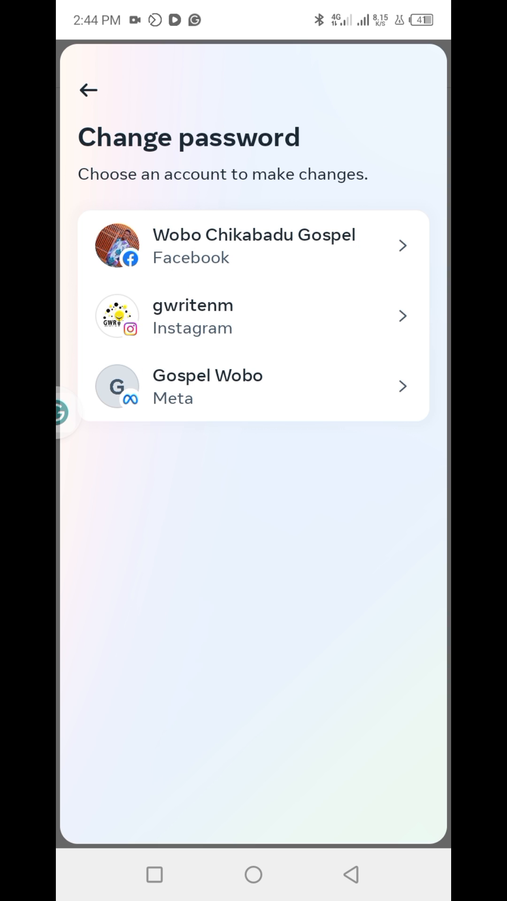
click(252, 245)
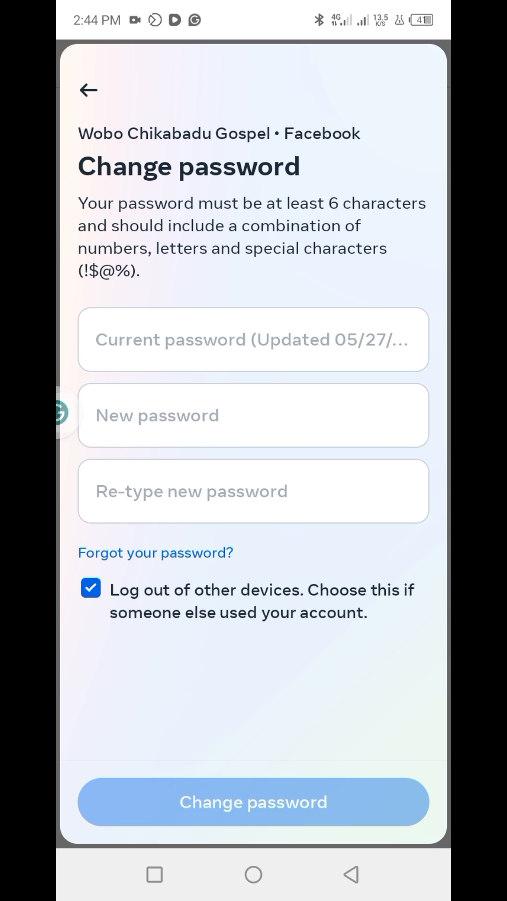